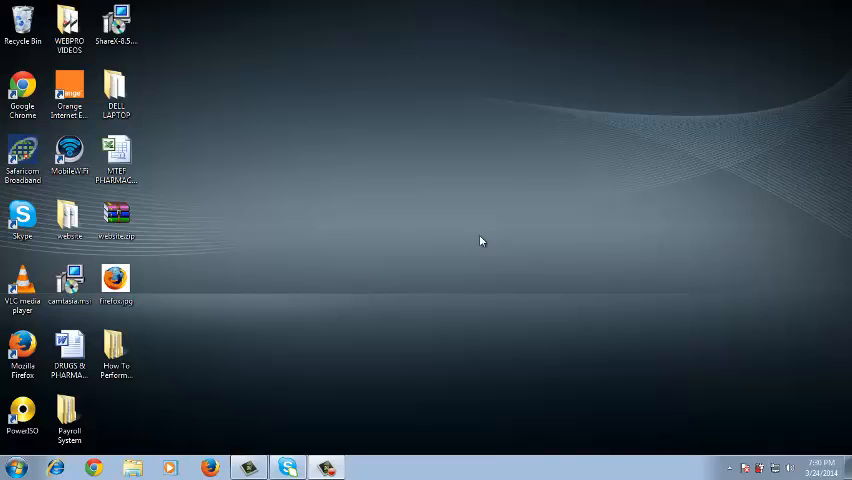
pyautogui.moveTo(460, 290)
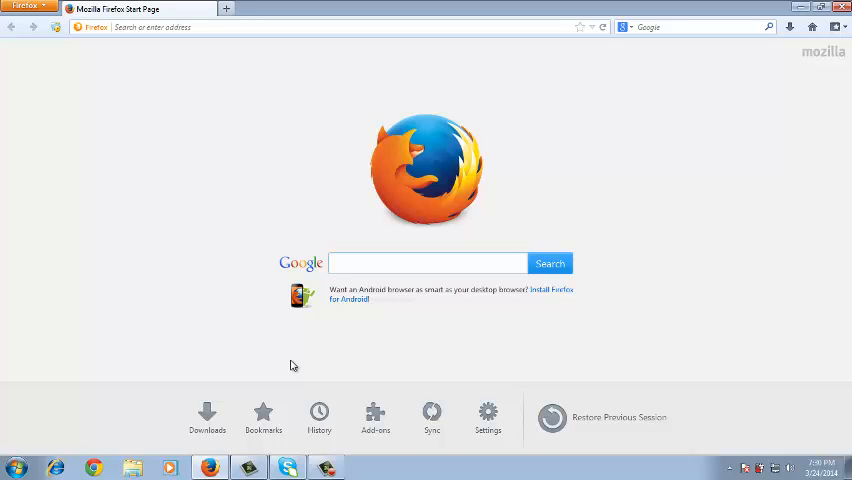
# - Start navigating to the Gmail site from the Firefox address bar
pyautogui.click(428, 264)
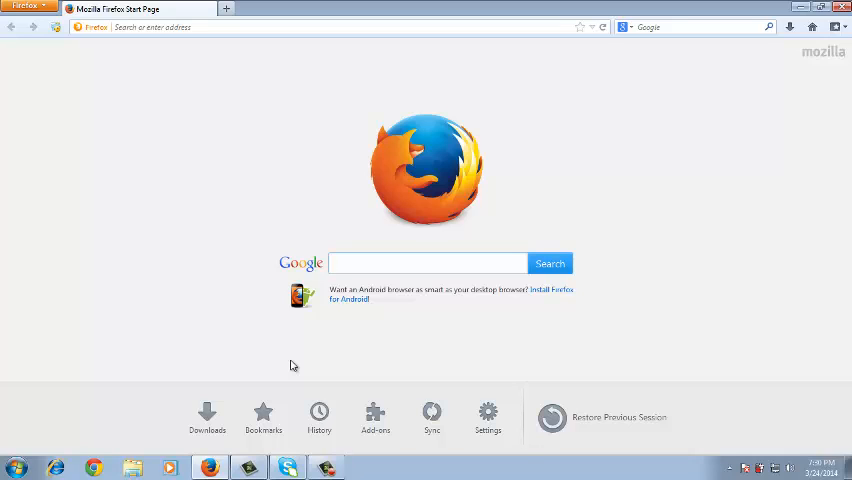
pyautogui.moveTo(230, 148)
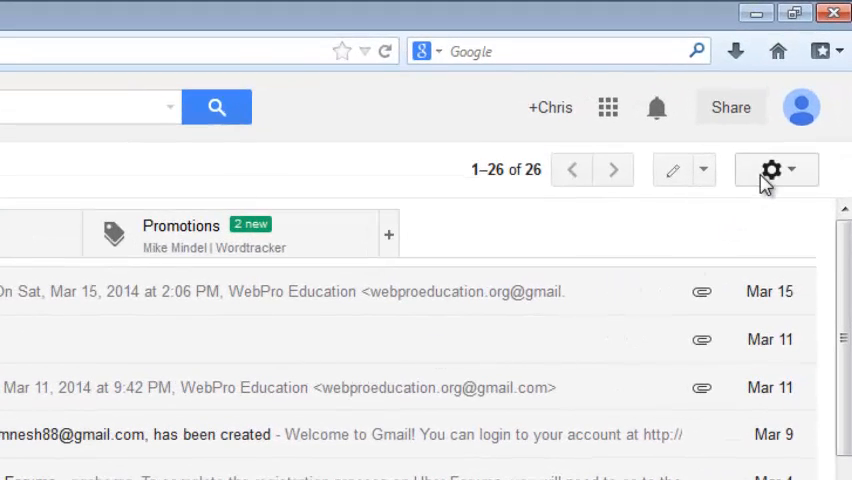
# - Reach the Gmail Settings page via the gear menu
pyautogui.click(772, 168)
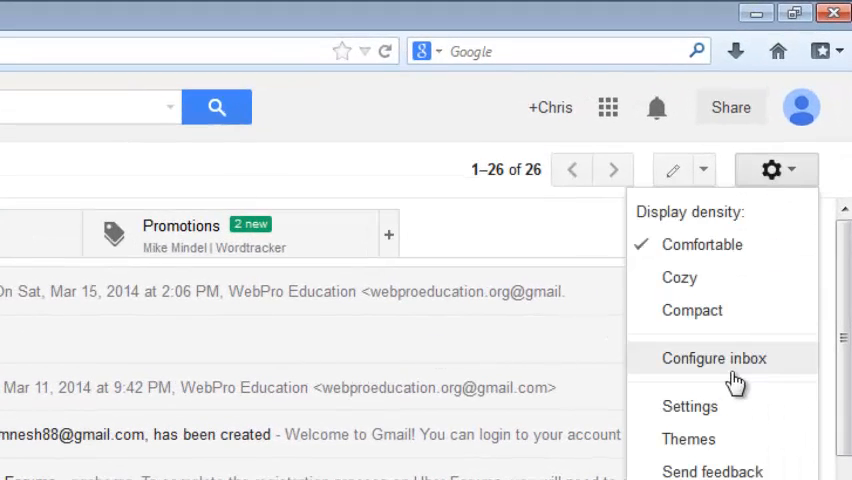
pyautogui.click(712, 358)
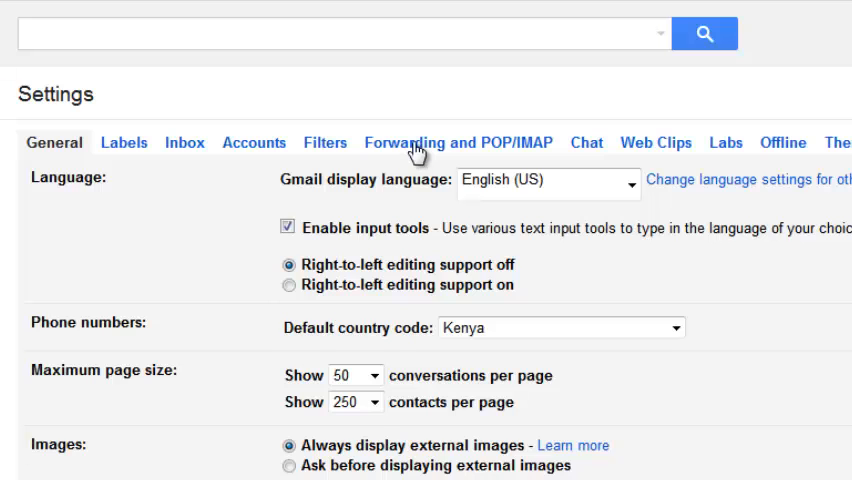
# - Show the Forwarding and POP/IMAP settings down to the IMAP Access section
pyautogui.click(458, 142)
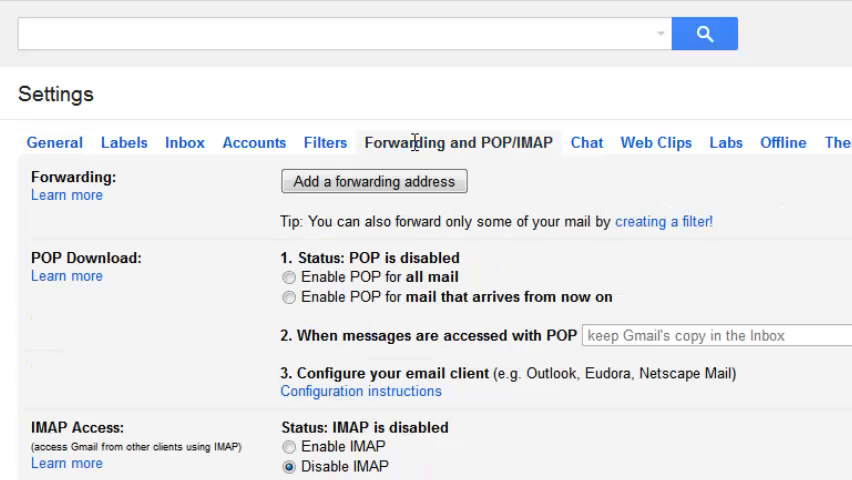
pyautogui.scroll(-3)
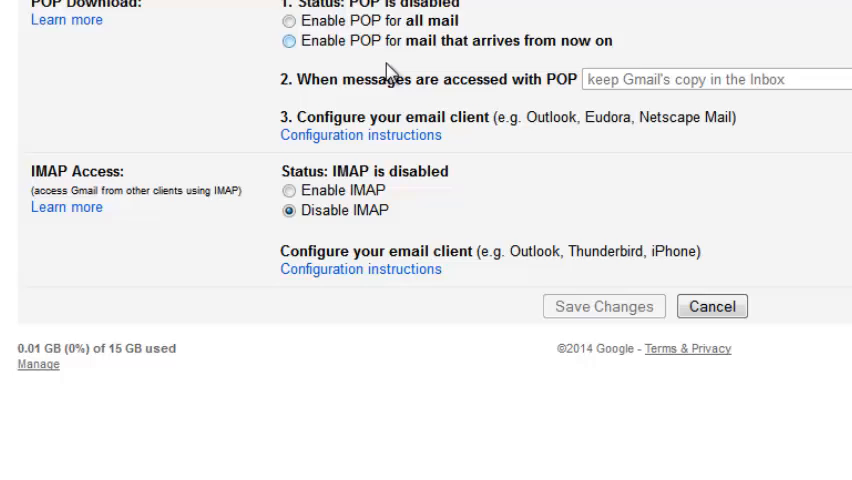
pyautogui.scroll(-3)
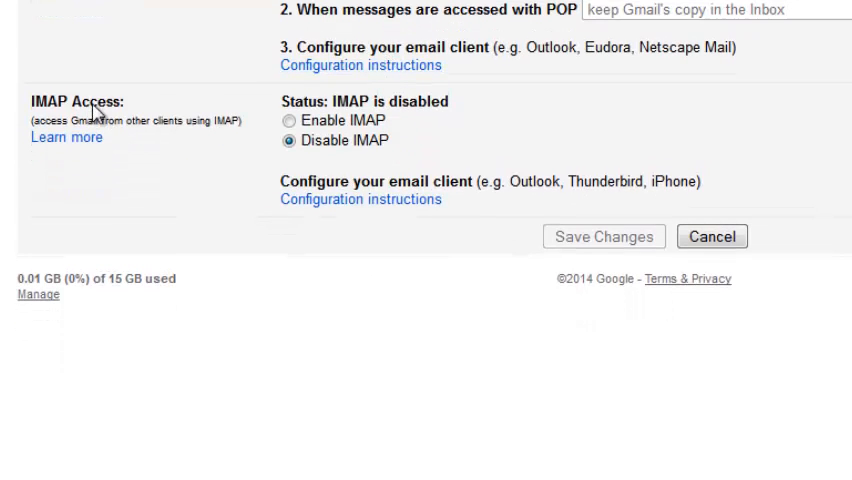
pyautogui.moveTo(212, 114)
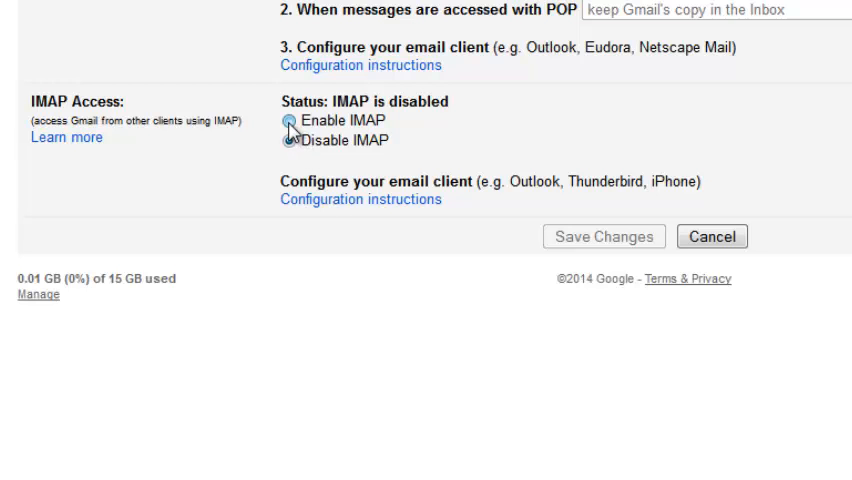
# - Enable IMAP access, revealing its deletion and folder size options
pyautogui.click(288, 120)
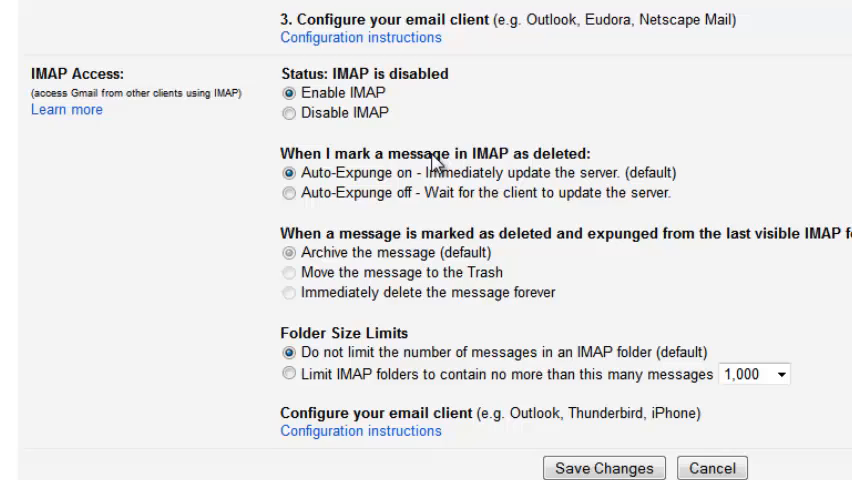
pyautogui.scroll(-3)
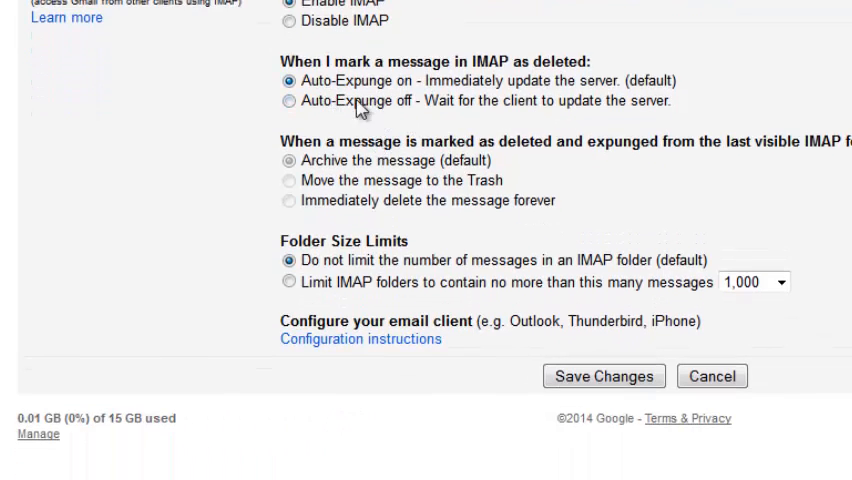
pyautogui.moveTo(404, 264)
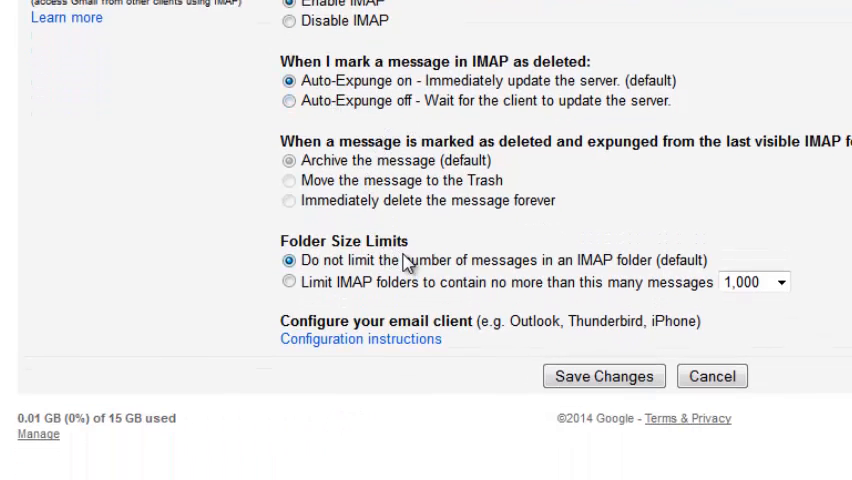
pyautogui.moveTo(404, 260)
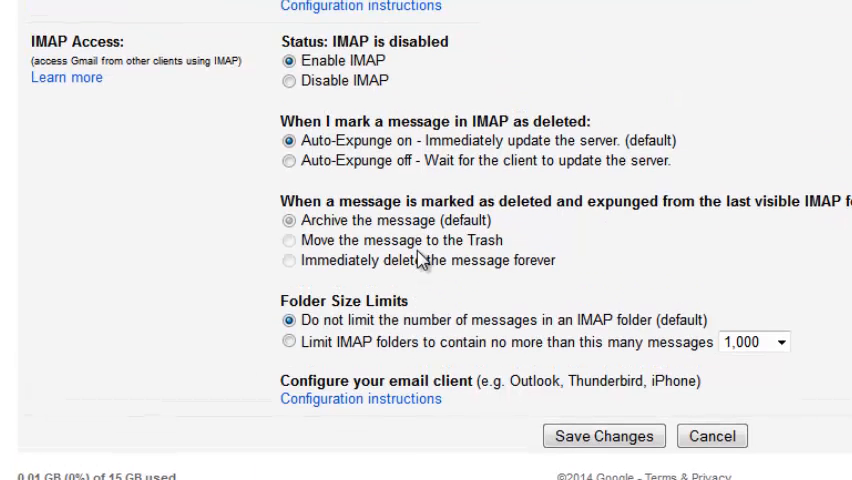
pyautogui.moveTo(520, 298)
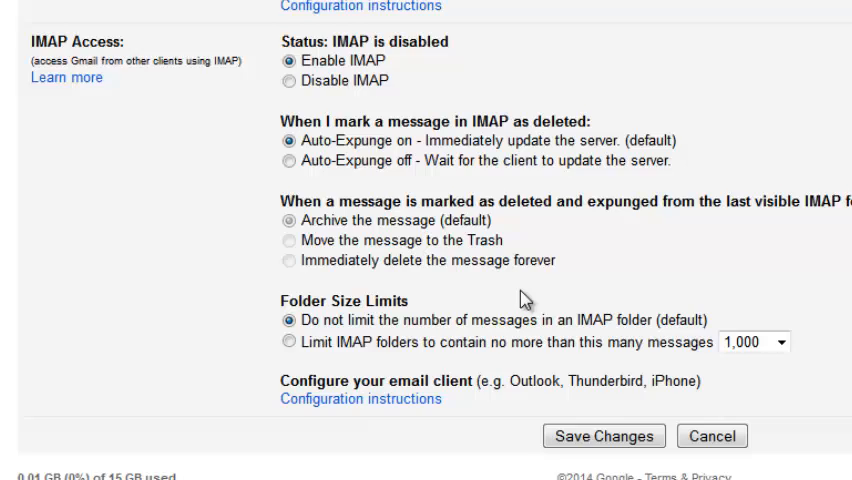
# - Save the enabled IMAP setting and return to the inbox
pyautogui.click(604, 436)
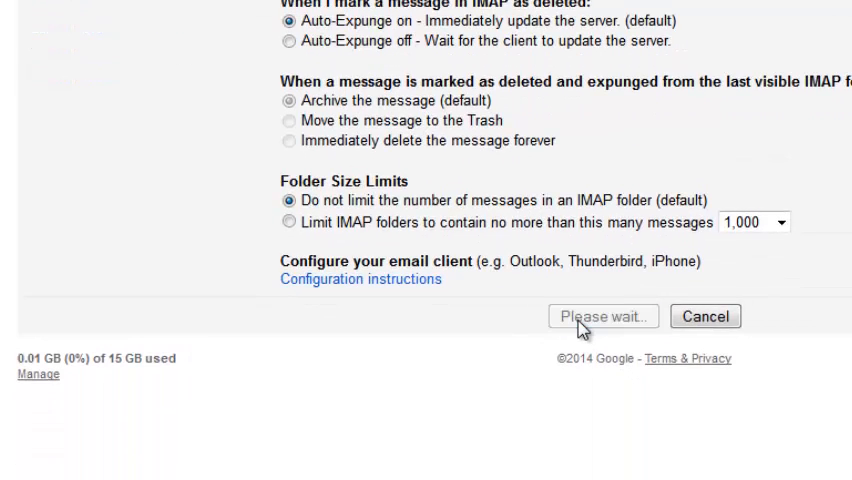
pyautogui.moveTo(578, 322)
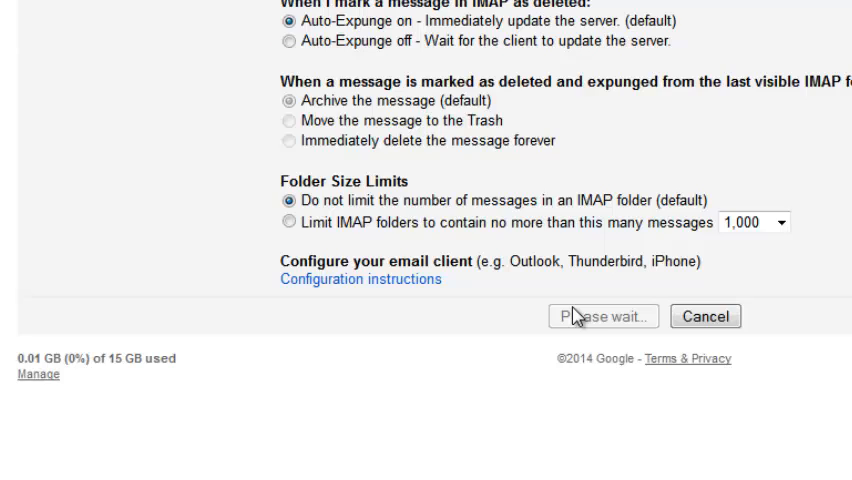
pyautogui.click(600, 316)
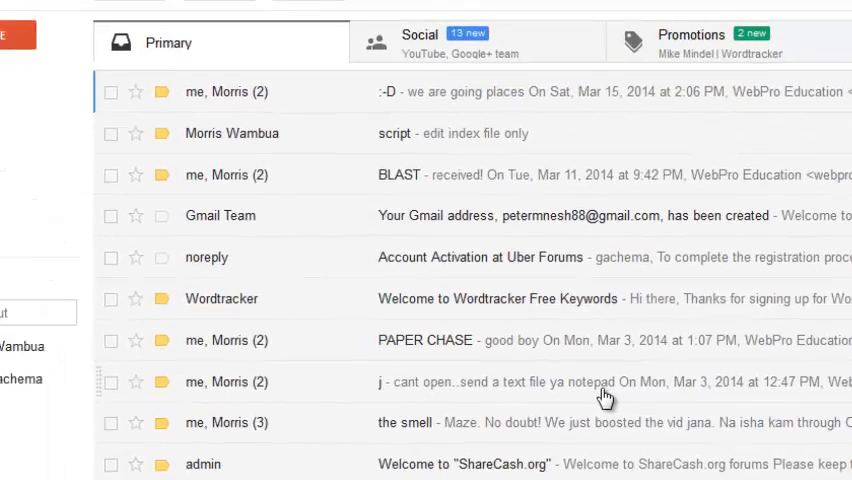